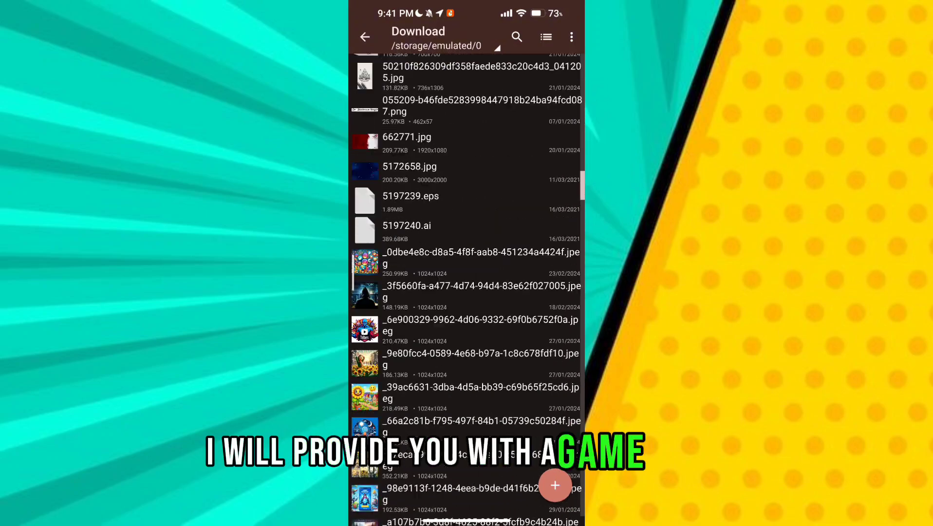
Scroll the Download folder to reach ROG_Game_Ultra_Recorder_Mod[1] (1).apk and bring up its actions
scroll("down", 3)
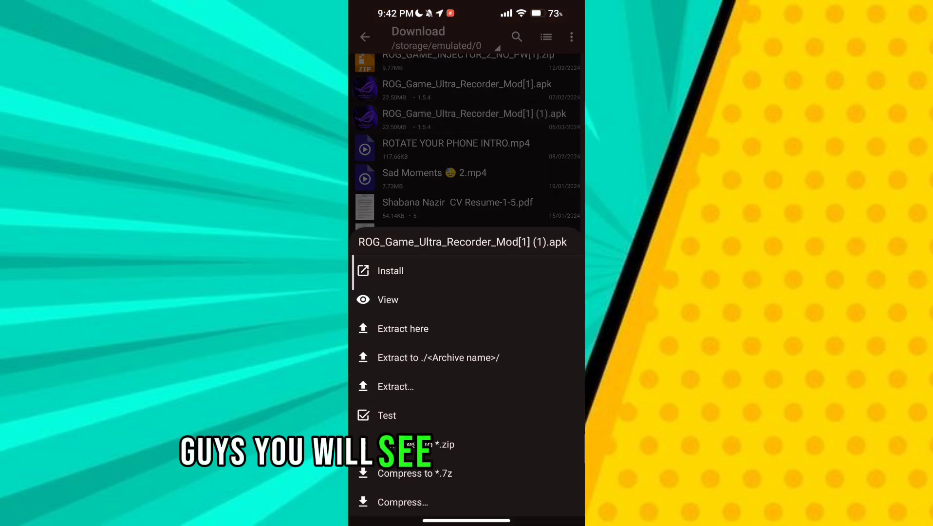
left_click(390, 270)
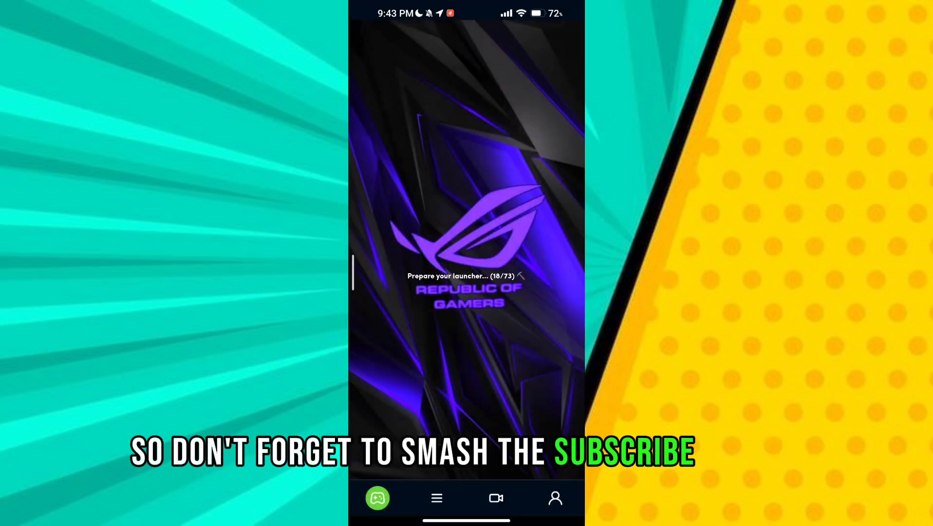
Switch to the Screen recorder section via the video camera icon in the bottom bar
left_click(495, 497)
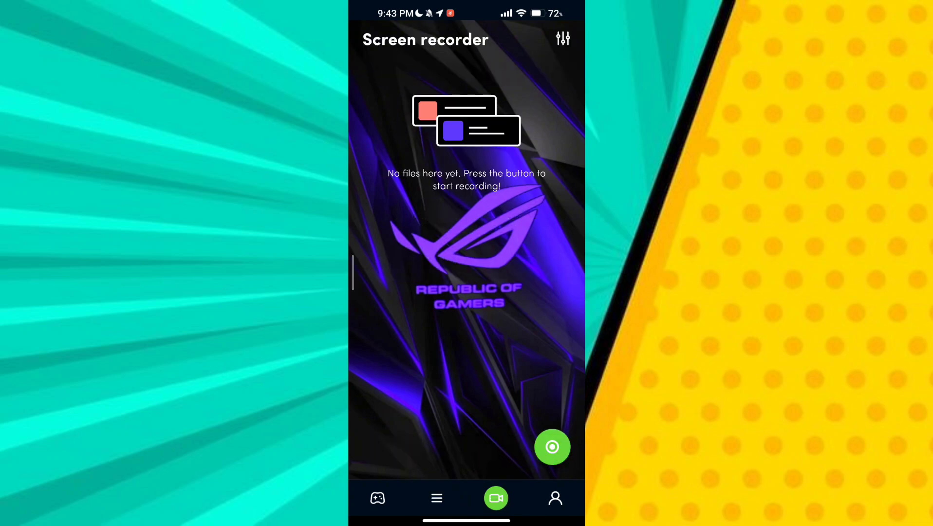